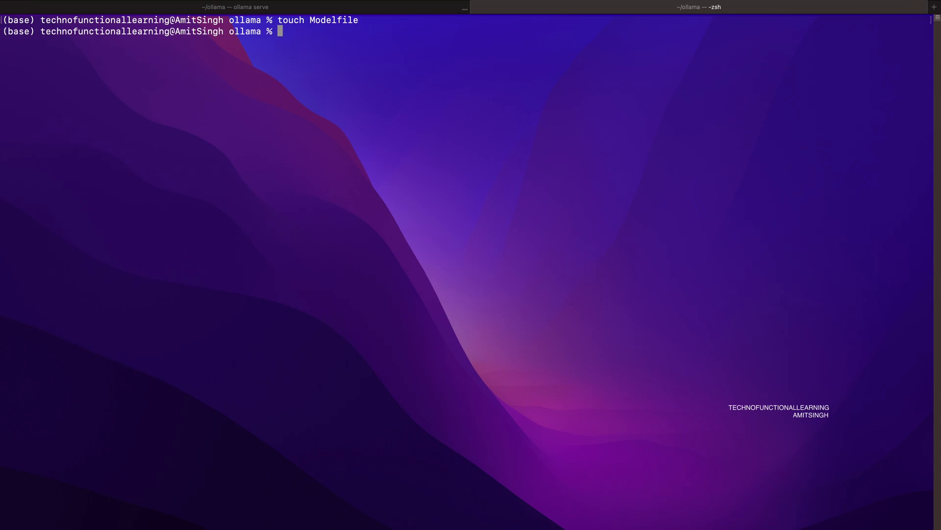
Open a new Modelfile in the nano editor from the zsh prompt.
{"action": "type", "text": "nano"}
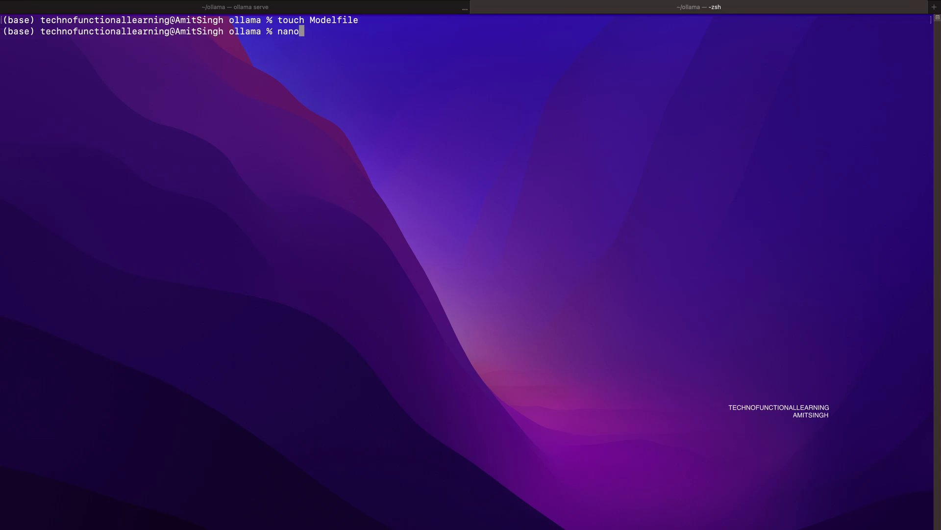
{"action": "type", "text": "M"}
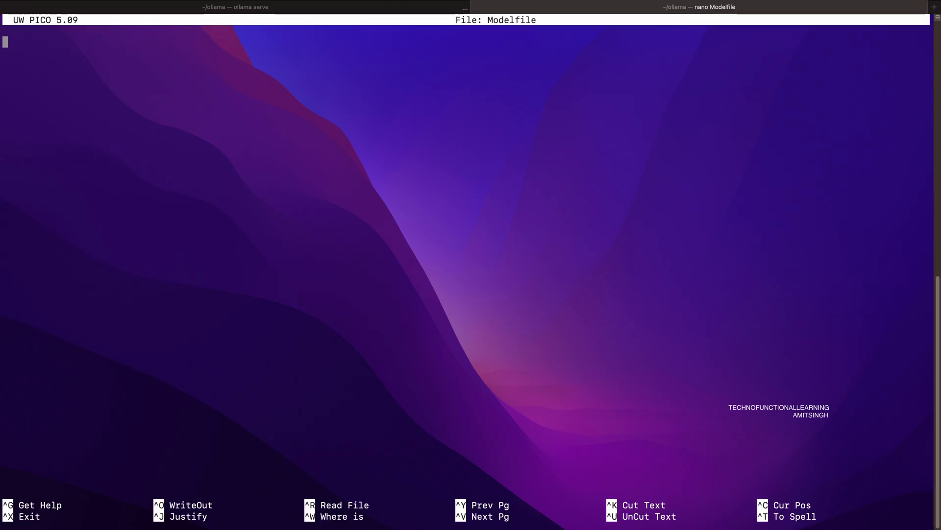
Write the FROM ./ model line into the Modelfile and return to the shell.
{"action": "type", "text": "FROM"}
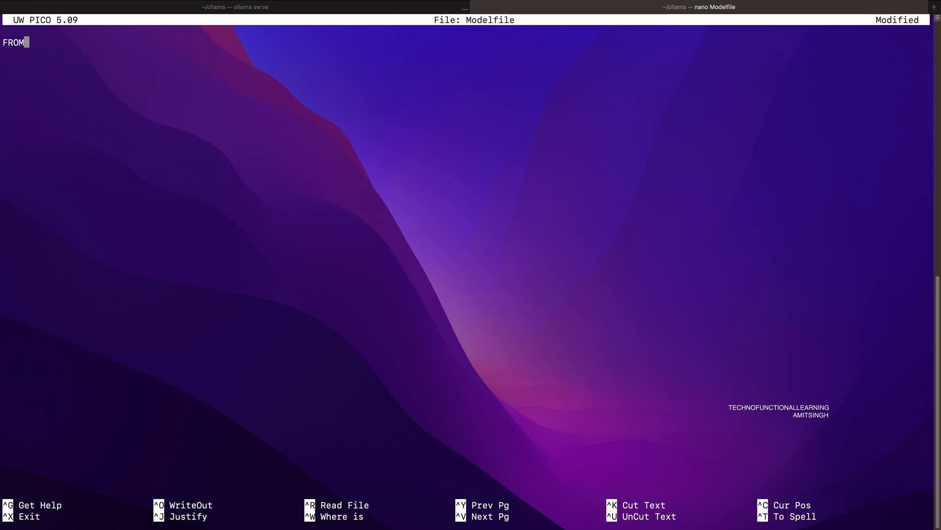
{"action": "type", "text": "./"}
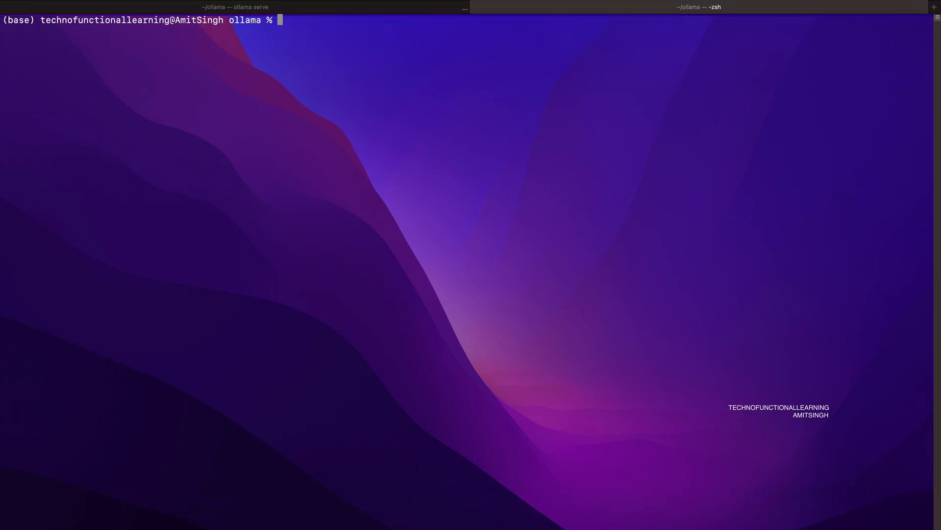
Run './ollama create MistralInstruct -f Modelfile' until it reports success.
{"action": "type", "text": "."}
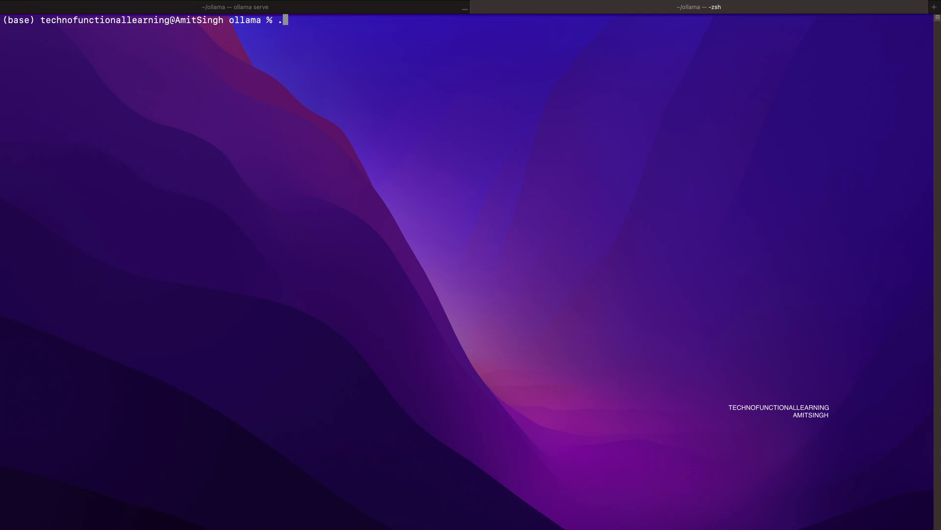
{"action": "type", "text": "ol"}
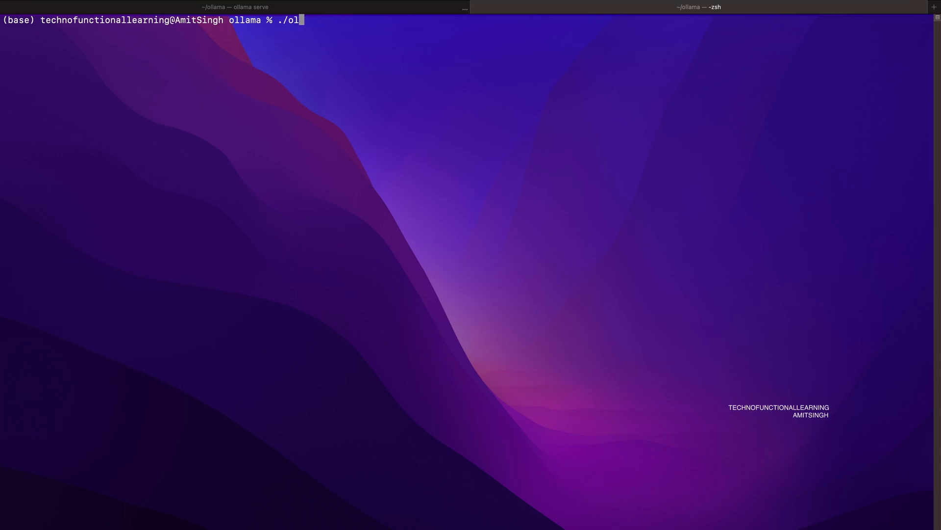
{"action": "type", "text": "lama create"}
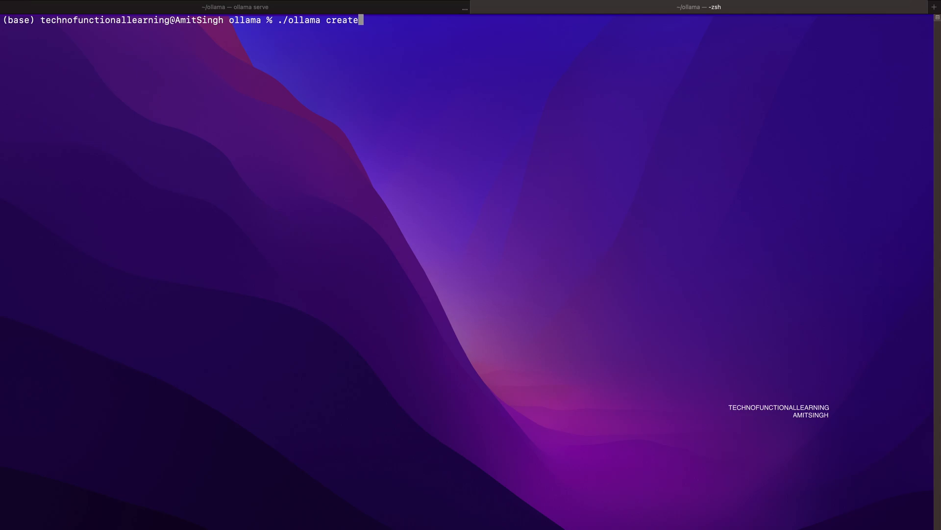
{"action": "type", "text": "Mi"}
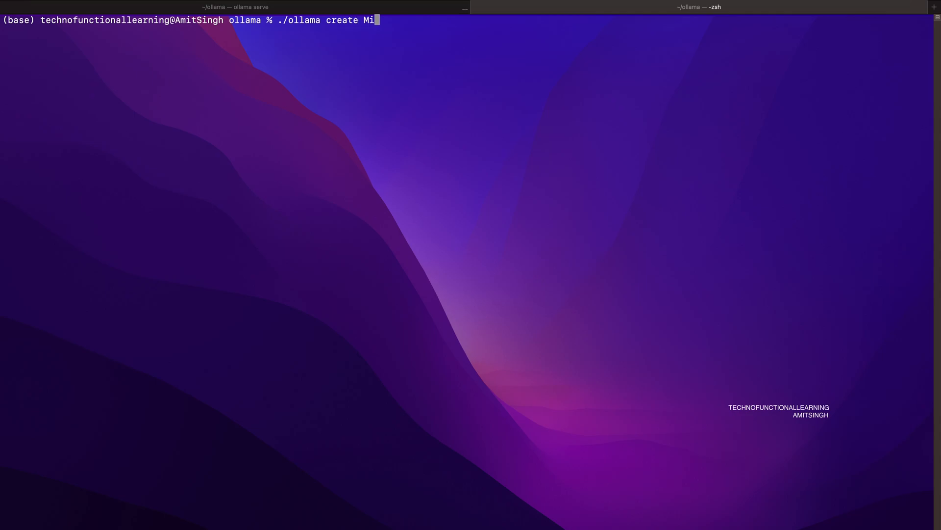
{"action": "type", "text": "stralIn"}
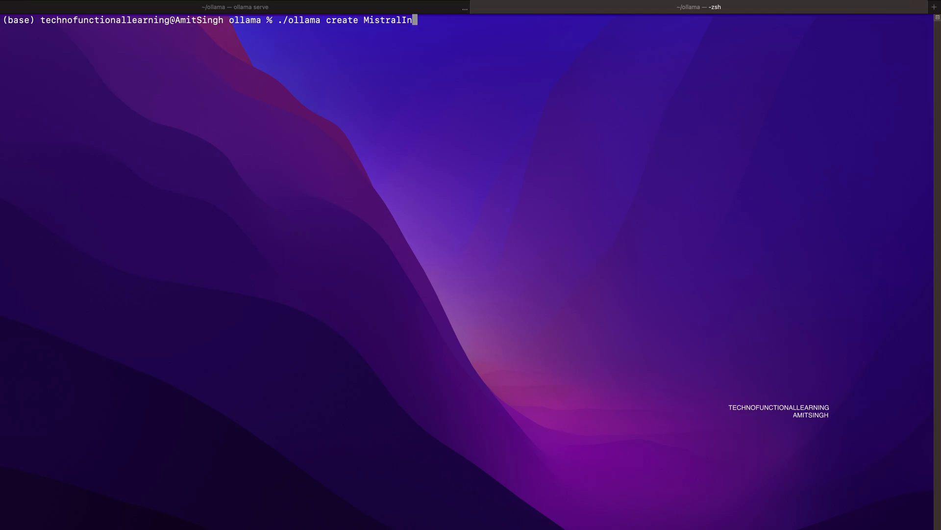
{"action": "type", "text": "struct"}
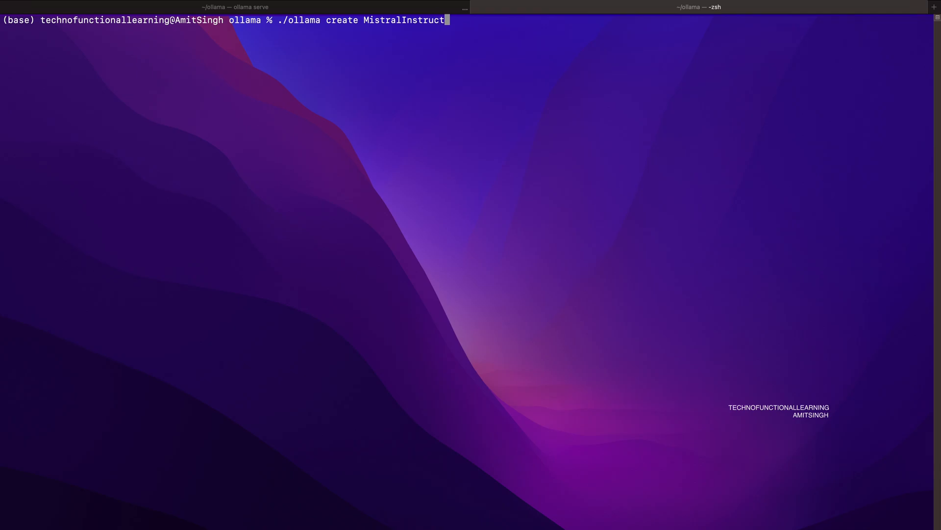
{"action": "type", "text": "-f Mode"}
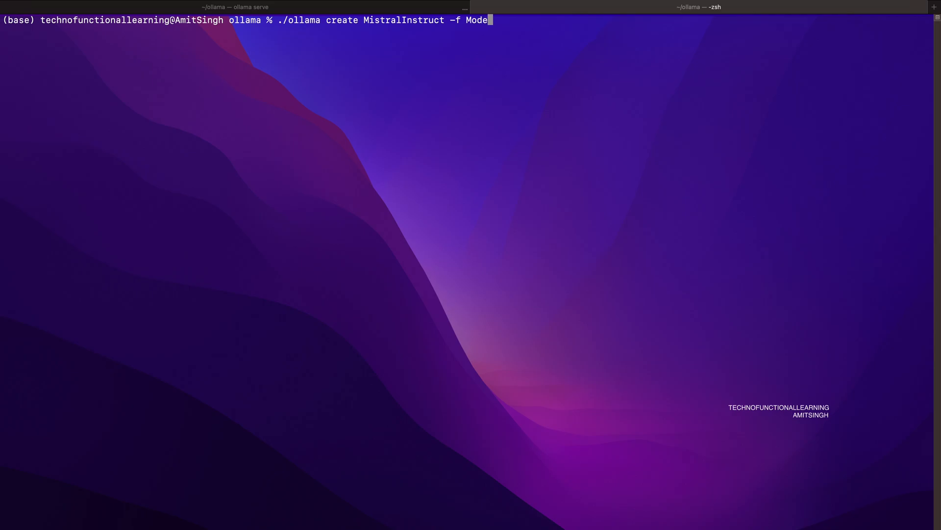
{"action": "type", "text": "file"}
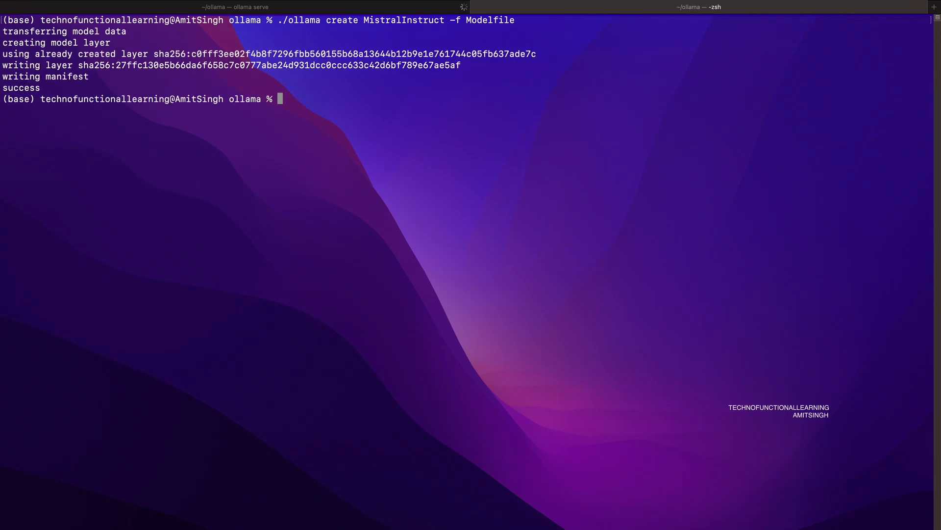
Clear the terminal screen before launching the model.
{"action": "type", "text": ".ollam"}
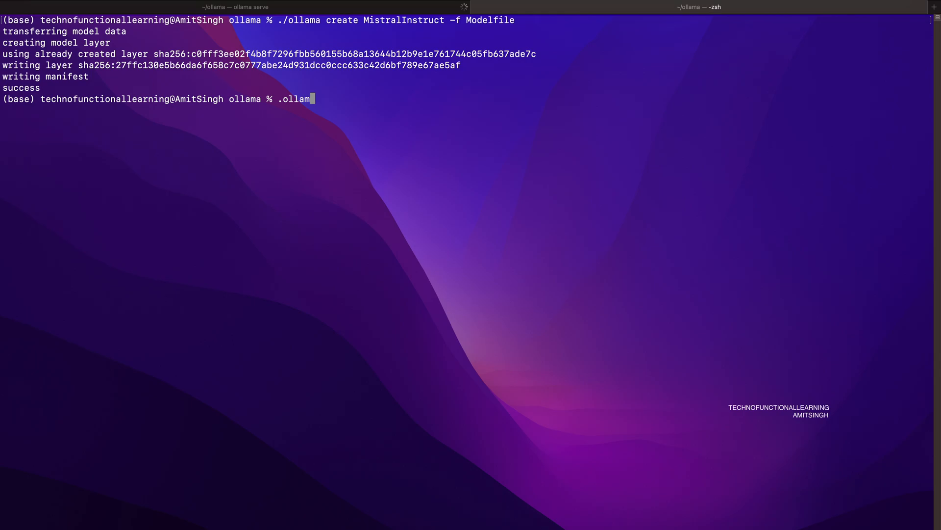
{"action": "type", "text": "clear"}
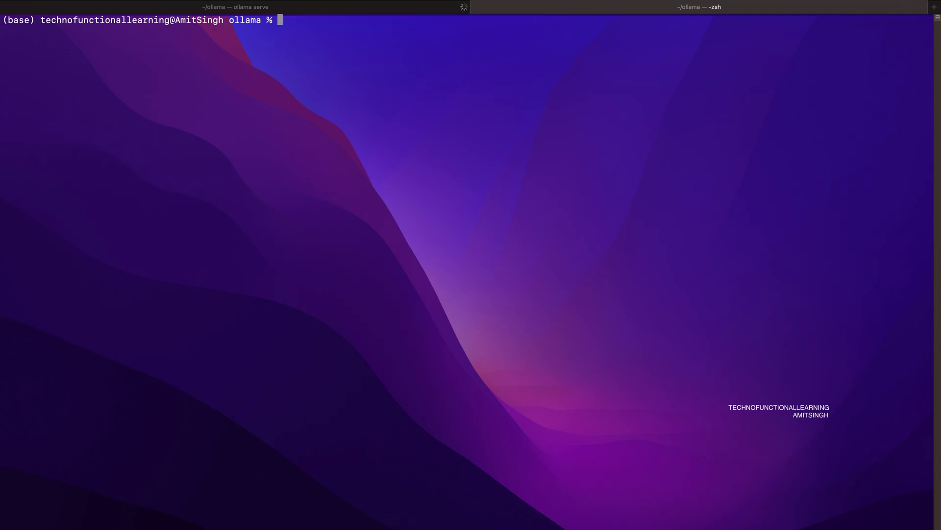
Launch an interactive chat session with './ollama run MistralInstruct'.
{"action": "type", "text": "./ollama run M"}
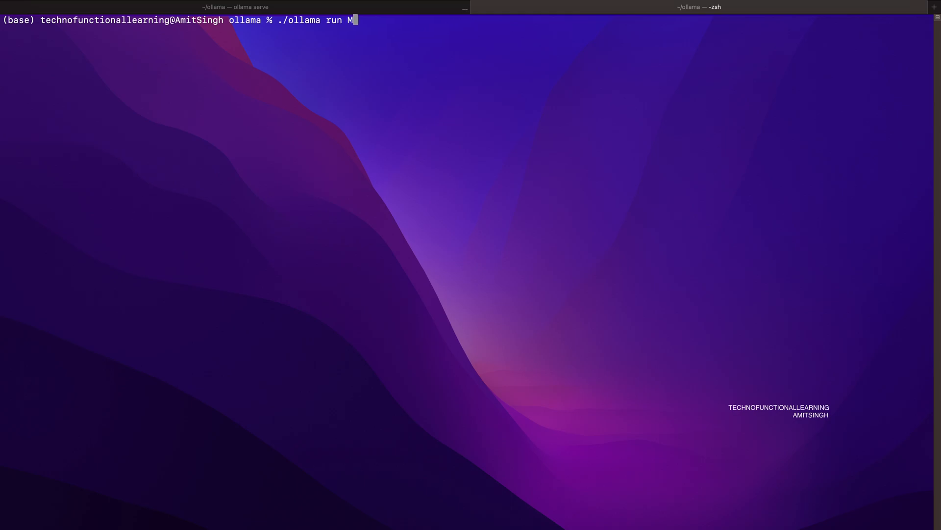
{"action": "type", "text": "istralIns"}
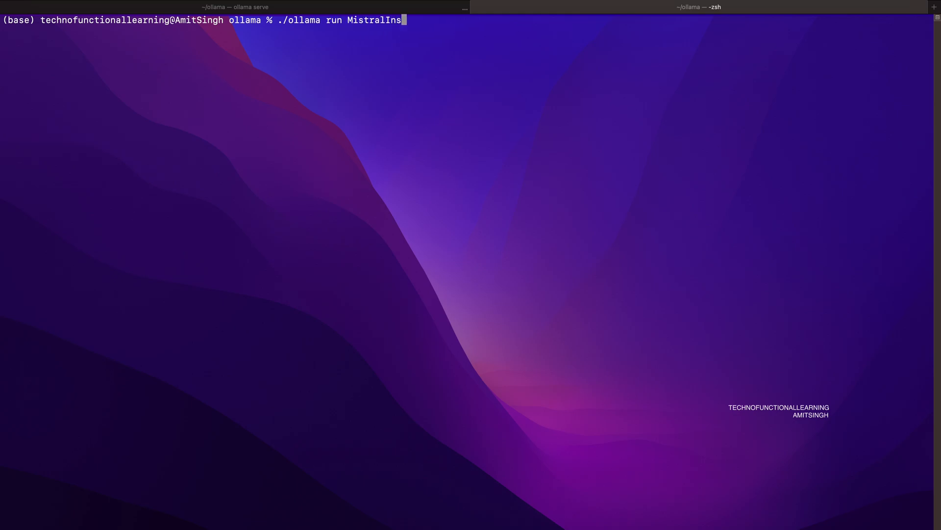
{"action": "type", "text": "truct"}
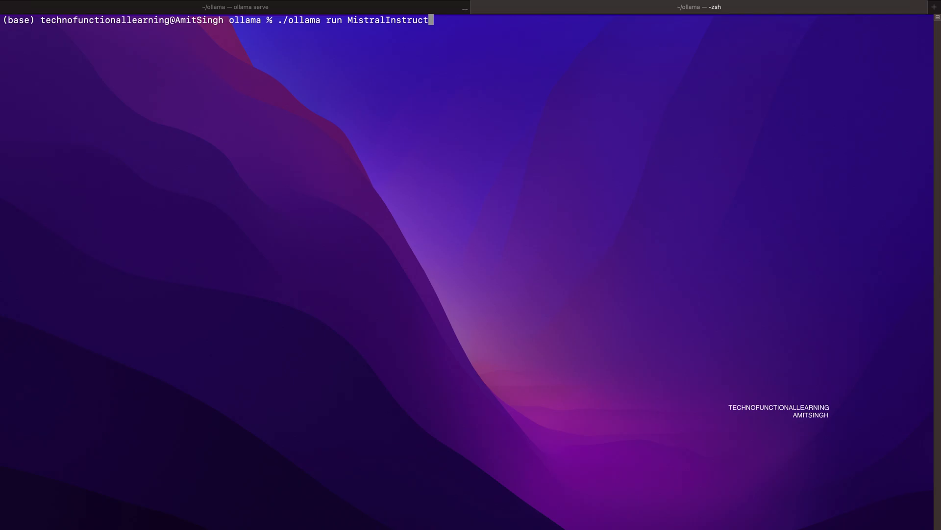
{"action": "key", "text": "Return"}
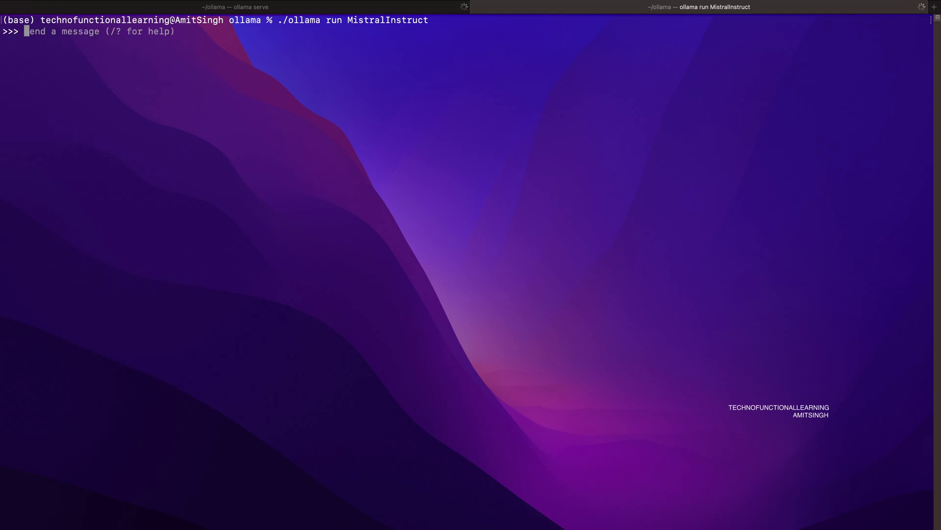
Ask MistralInstruct 'what is internet of things ?' and get its explanation.
{"action": "type", "text": "what is"}
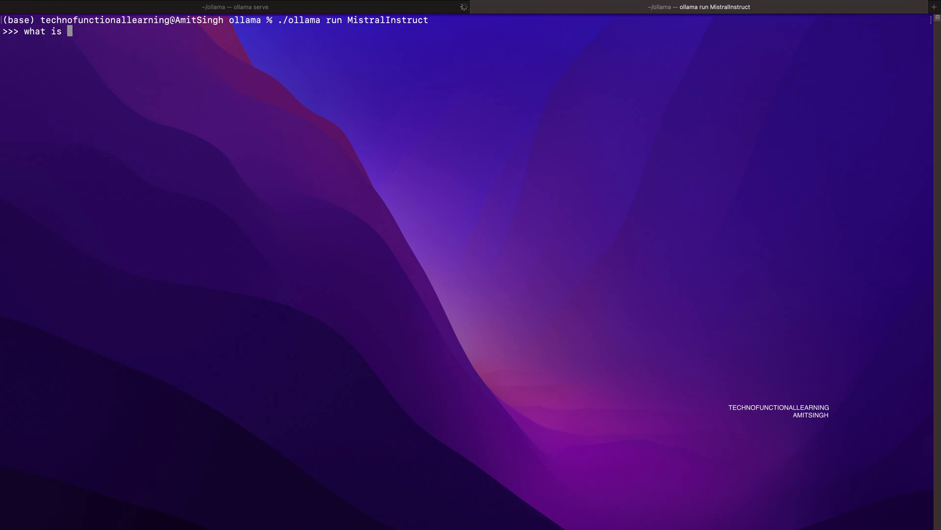
{"action": "type", "text": "internet of things"}
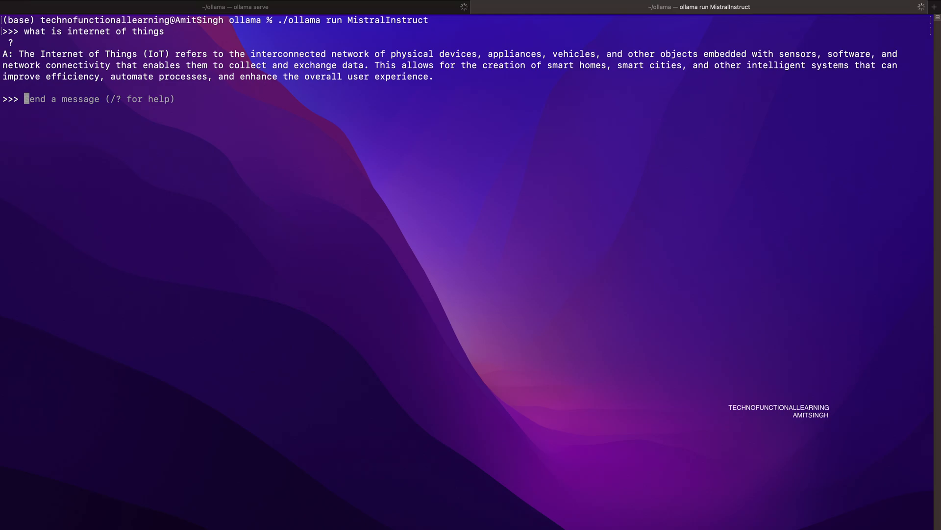
Ask MistralInstruct 'what is cloud computing ?' and get its explanation.
{"action": "type", "text": "what is cloud co"}
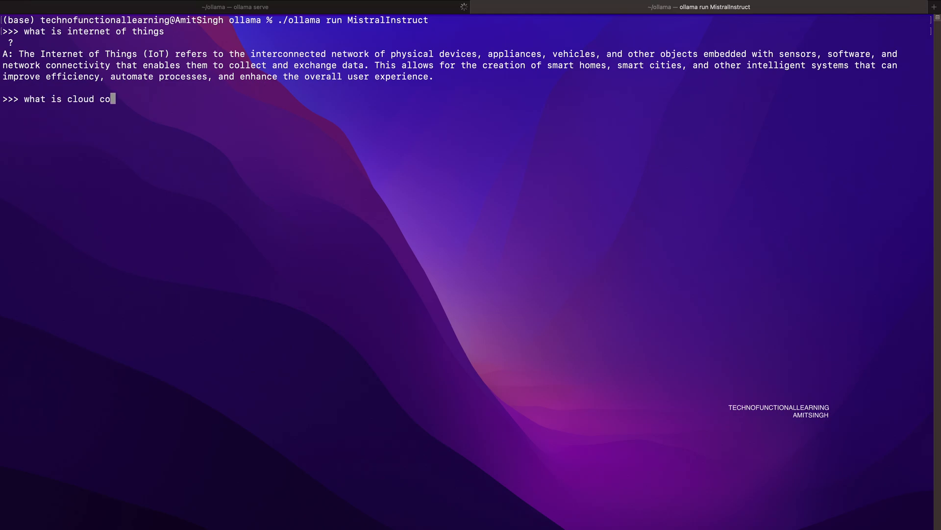
{"action": "type", "text": "mputing"}
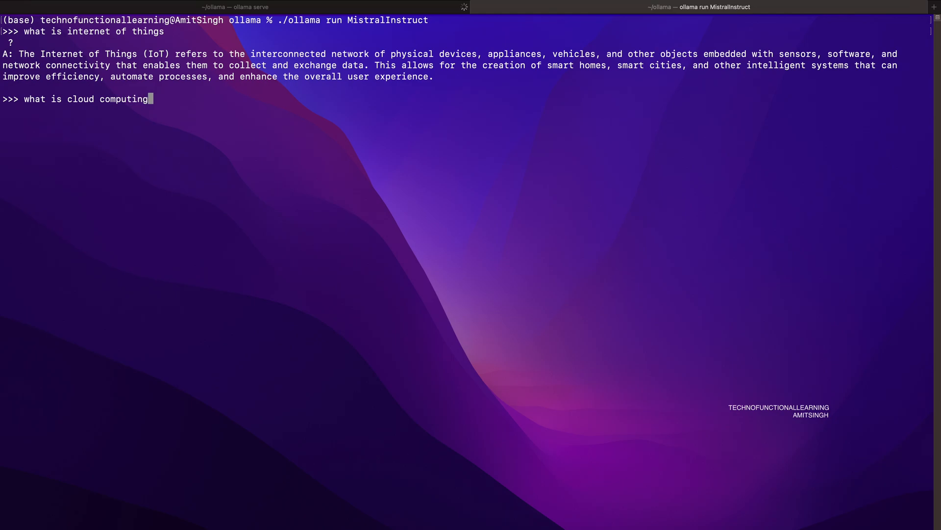
{"action": "key", "text": "Return"}
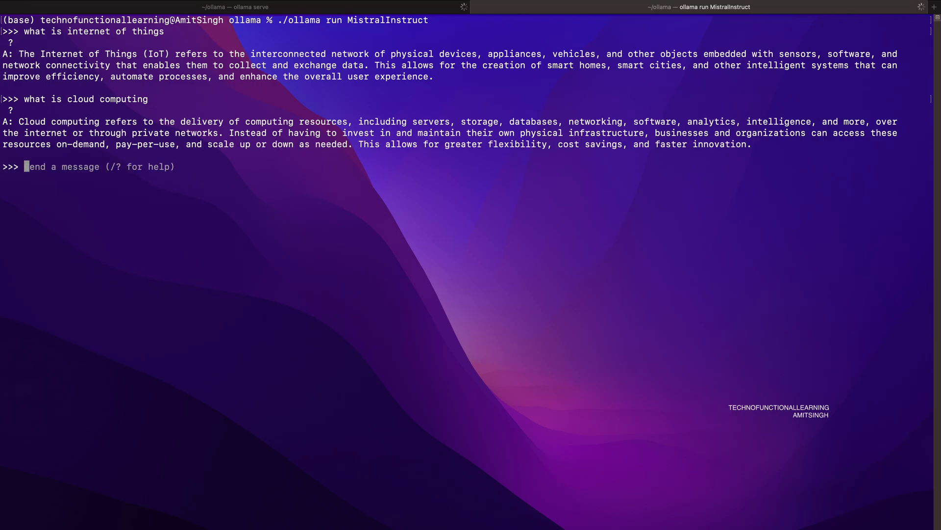
Type the next question 'what are different type of operating systems' at the prompt.
{"action": "type", "text": "wht"}
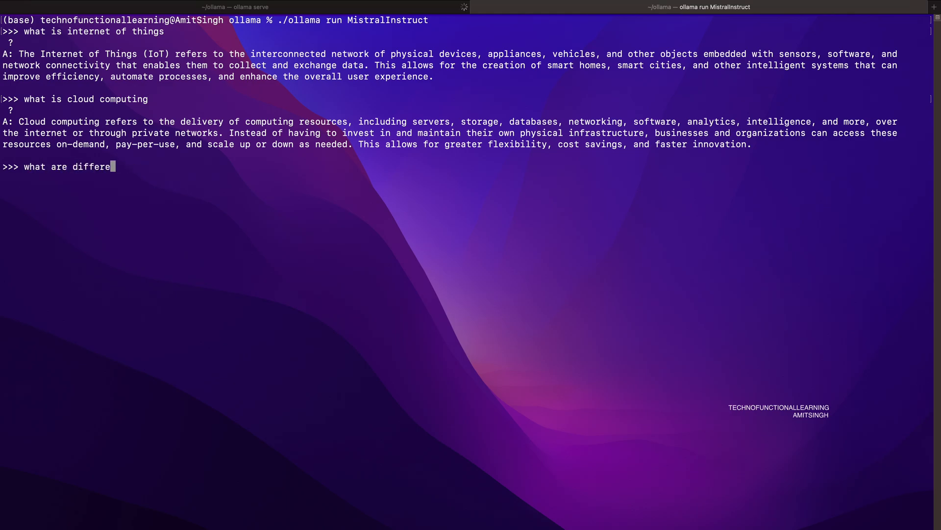
{"action": "type", "text": "nt type of opera"}
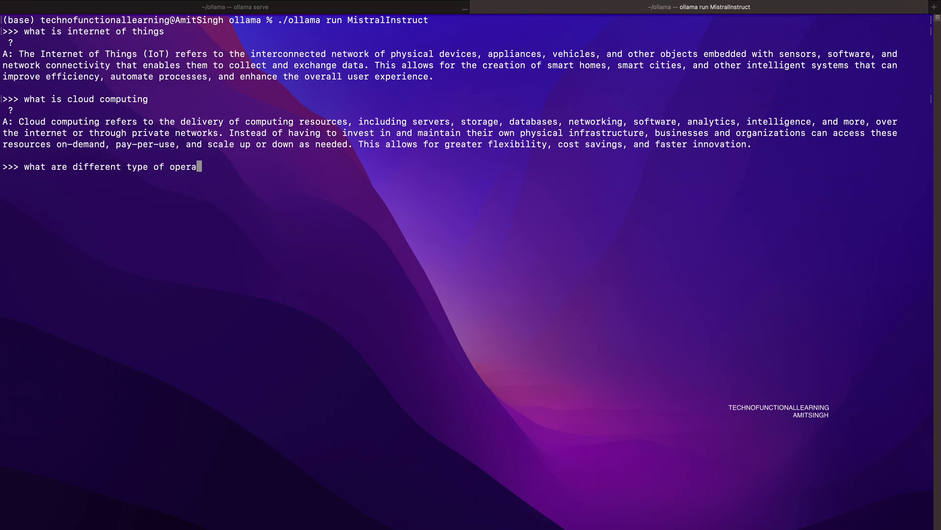
{"action": "type", "text": "ting syste"}
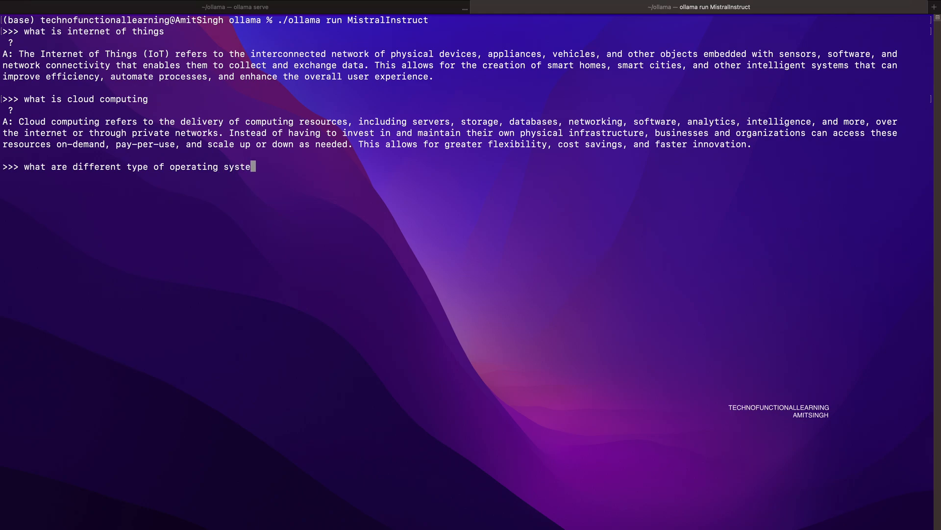
{"action": "type", "text": "s"}
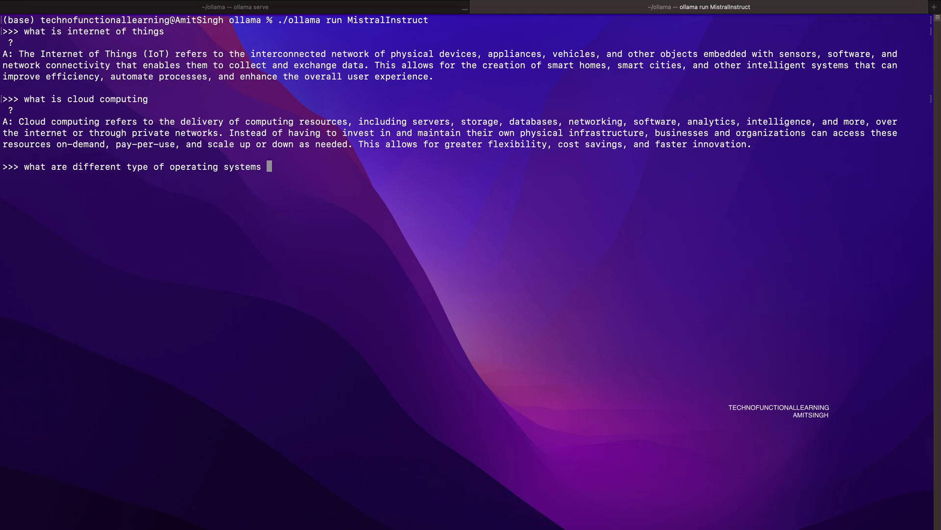